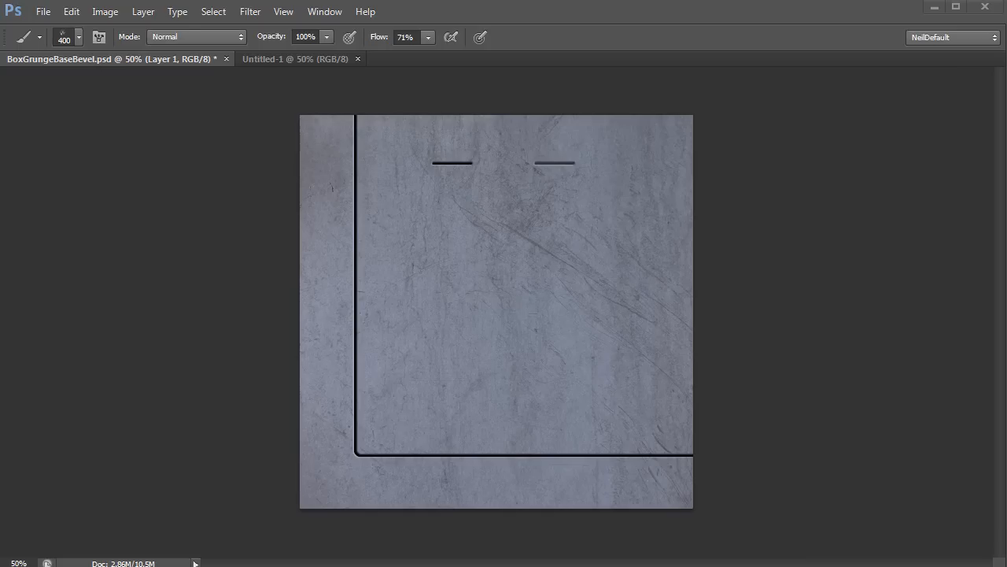
pyautogui.moveTo(429, 216)
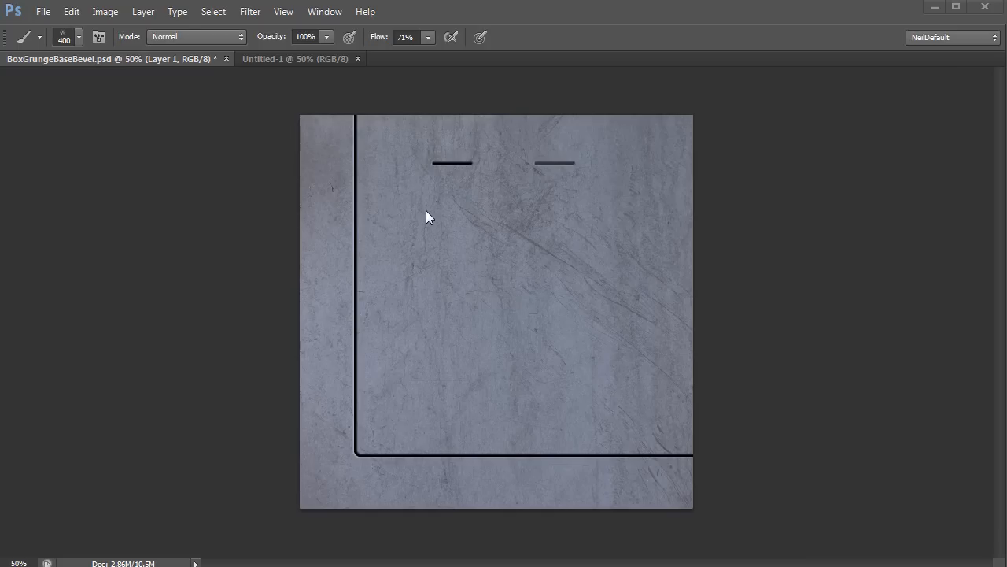
pyautogui.moveTo(483, 134)
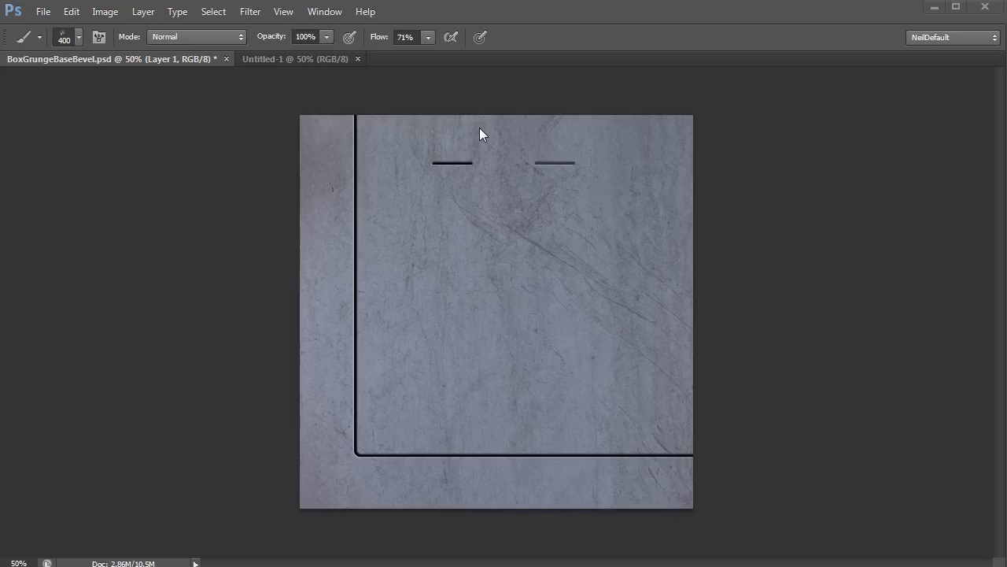
pyautogui.moveTo(519, 132)
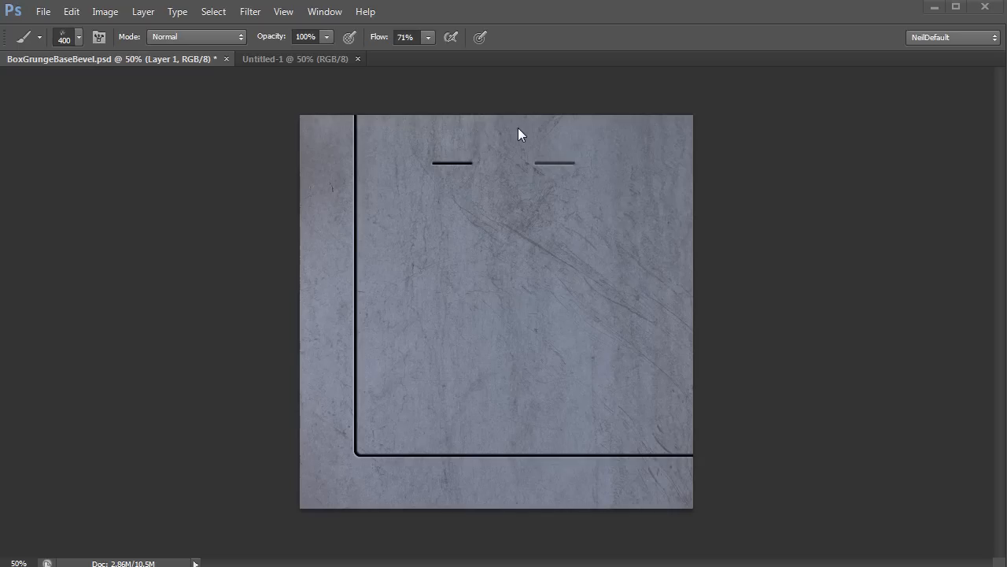
pyautogui.moveTo(541, 21)
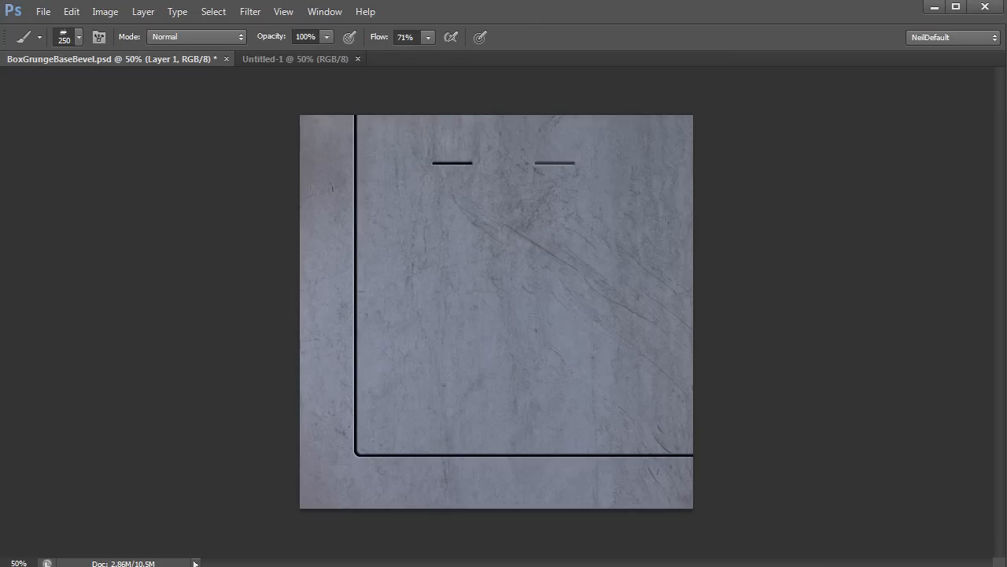
# Shrink the Brush tool and pick a grungy splatter brush tip from the preset picker
pyautogui.moveTo(437, 369); pyautogui.dragTo(441, 436)
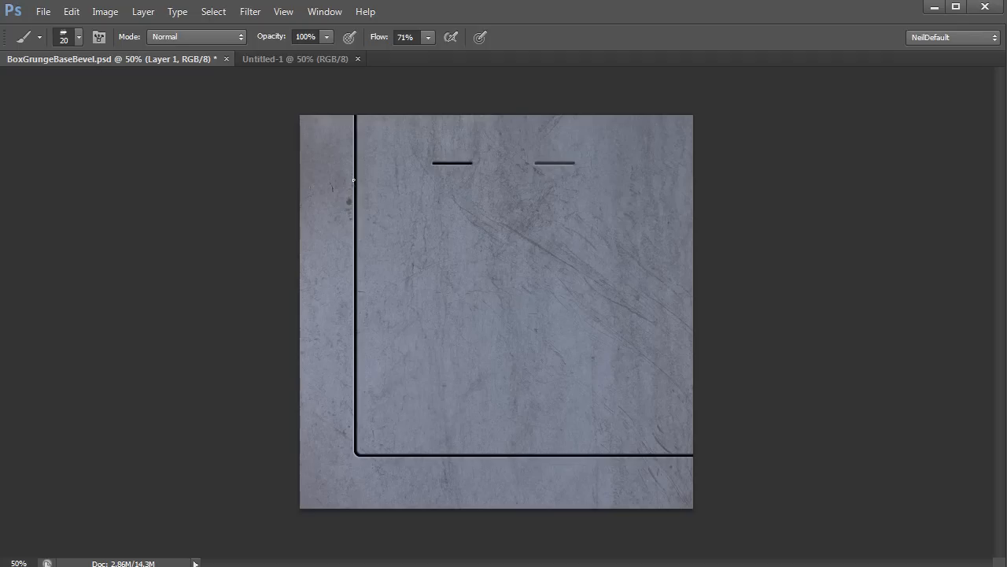
pyautogui.moveTo(350, 205)
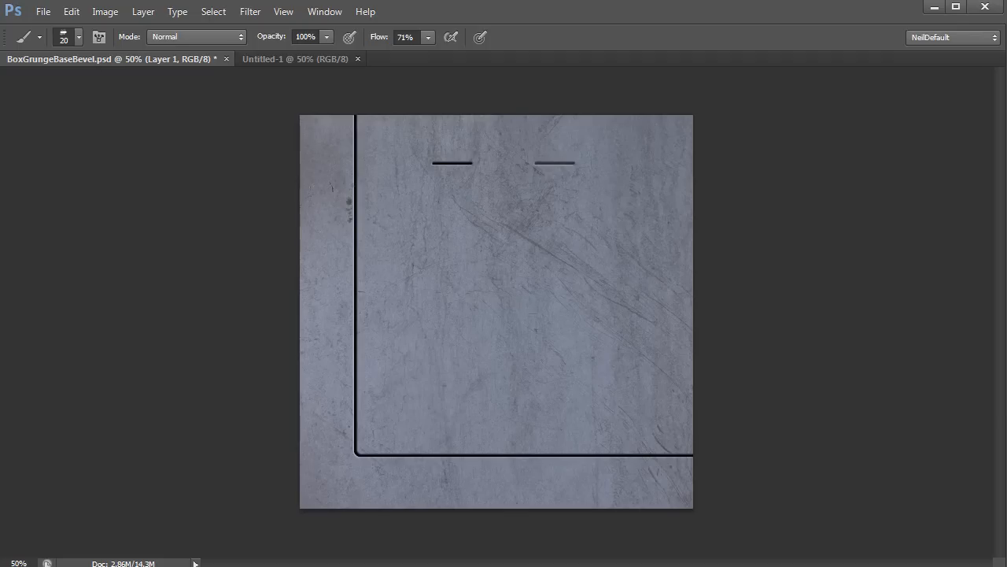
pyautogui.click(386, 307)
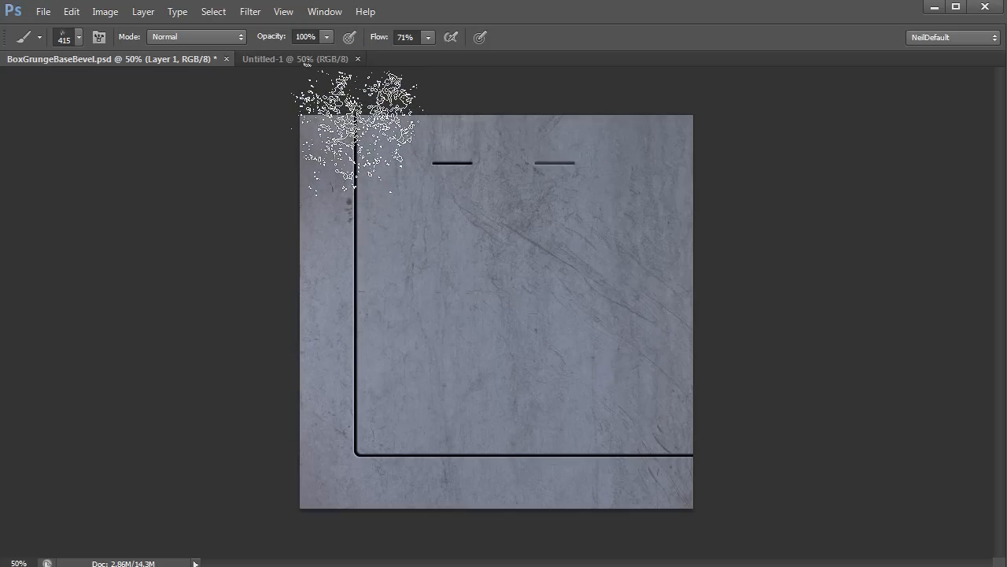
# Paint an L-shaped splatter test stroke on the blank Untitled-1 document
pyautogui.moveTo(354, 134); pyautogui.dragTo(630, 472)
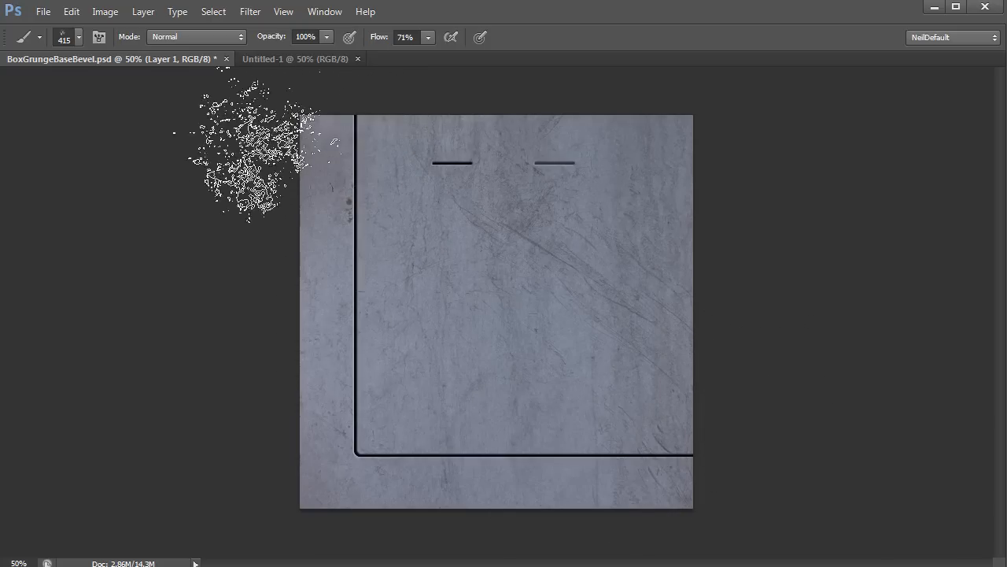
pyautogui.click(295, 59)
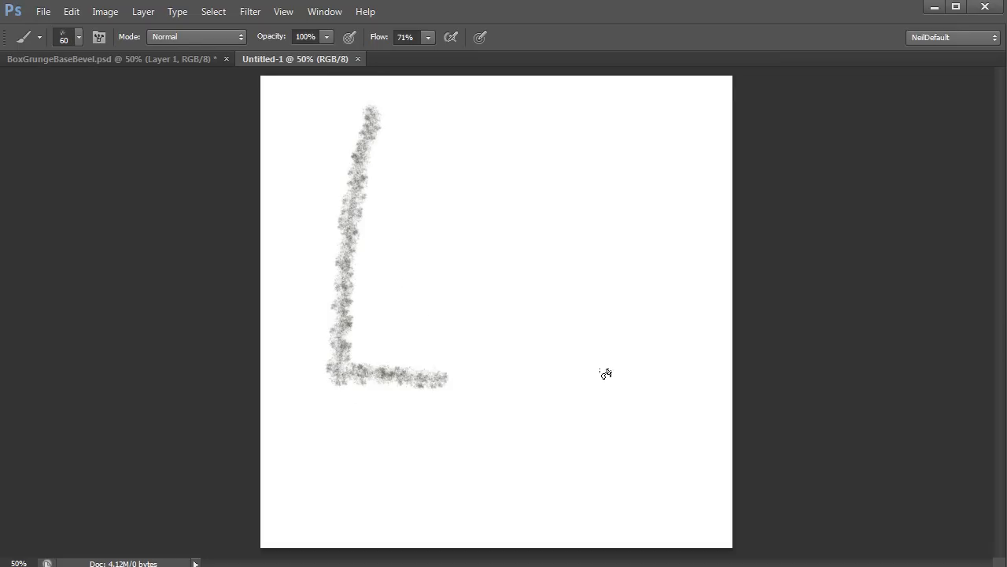
# Clear the test stroke and return to BoxGrungeBaseBevel.psd
pyautogui.moveTo(448, 377); pyautogui.dragTo(673, 363)
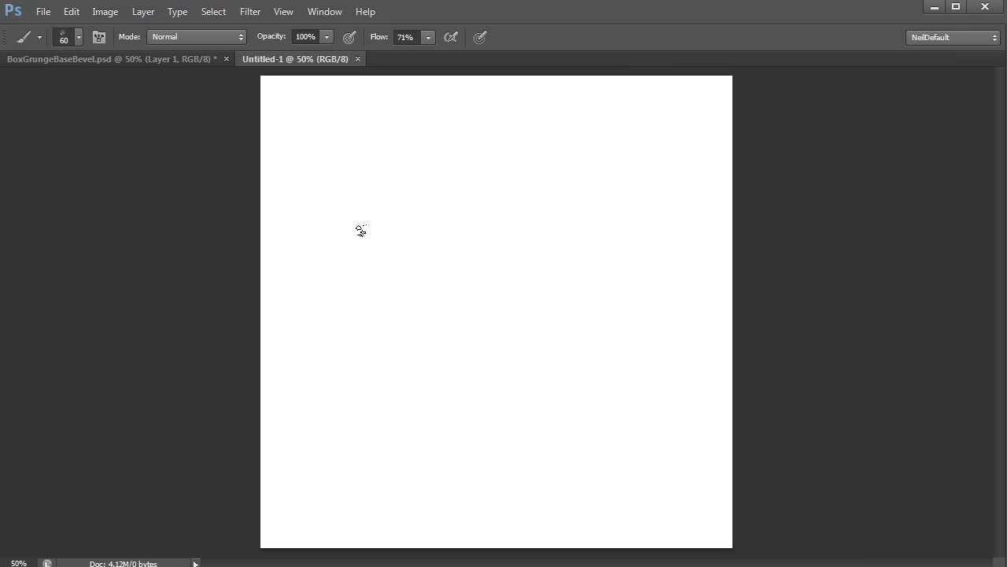
pyautogui.click(360, 224)
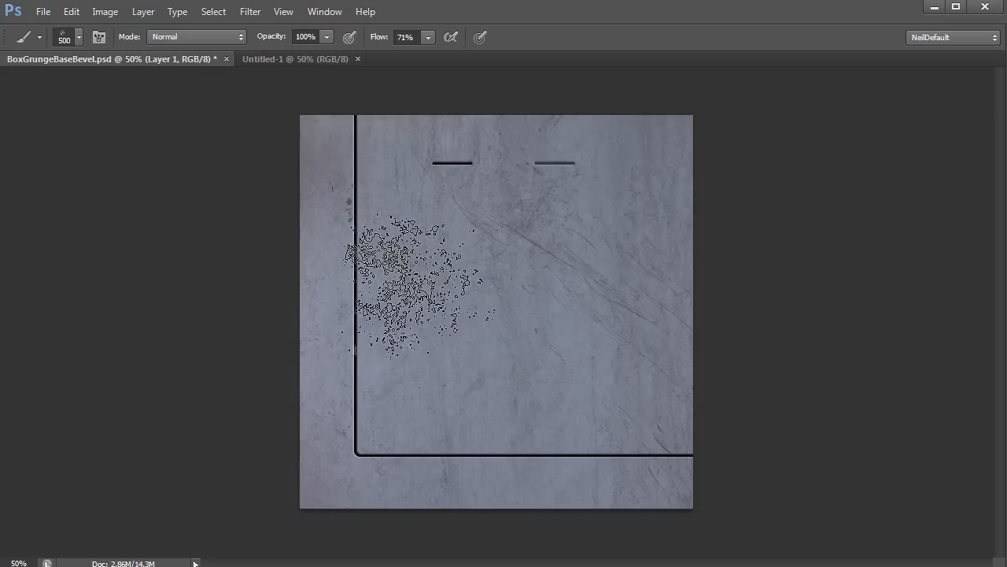
# Dab textured brown dirt onto the panel with the size-500 grunge brush
pyautogui.click(370, 276)
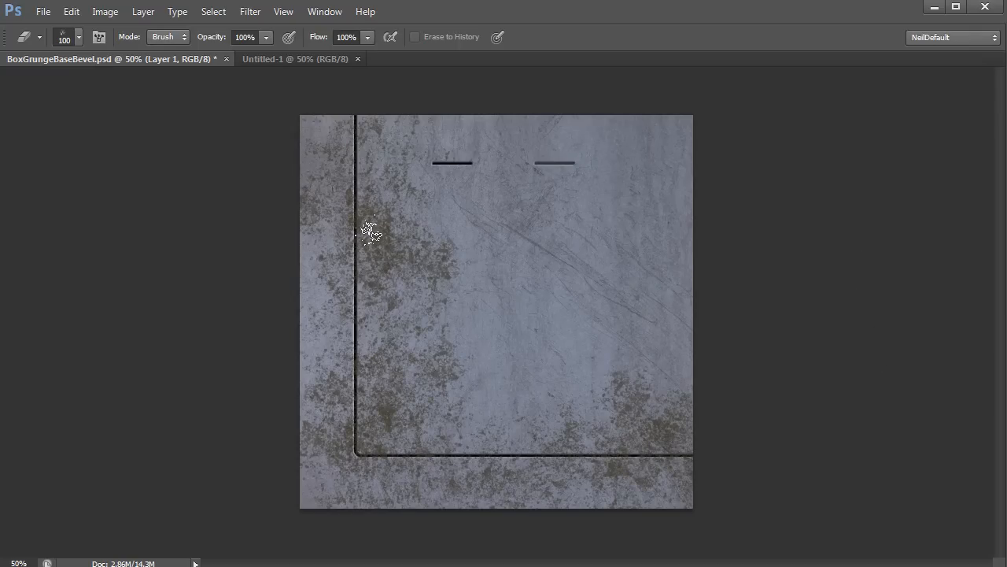
# Erase dirt from the panel's left side with a smaller grunge eraser, keeping grime along cut lines
pyautogui.moveTo(369, 228); pyautogui.dragTo(449, 260)
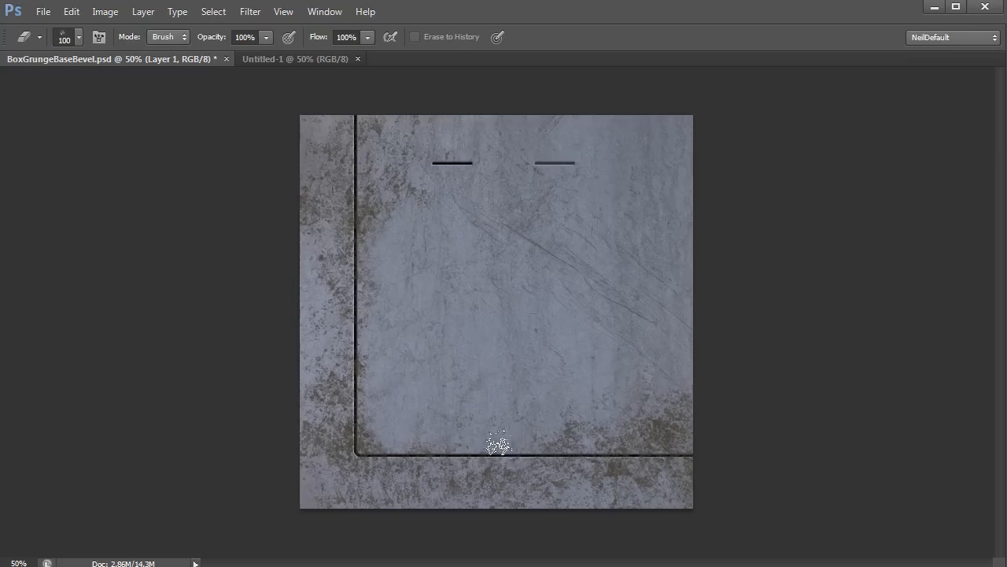
pyautogui.moveTo(594, 437)
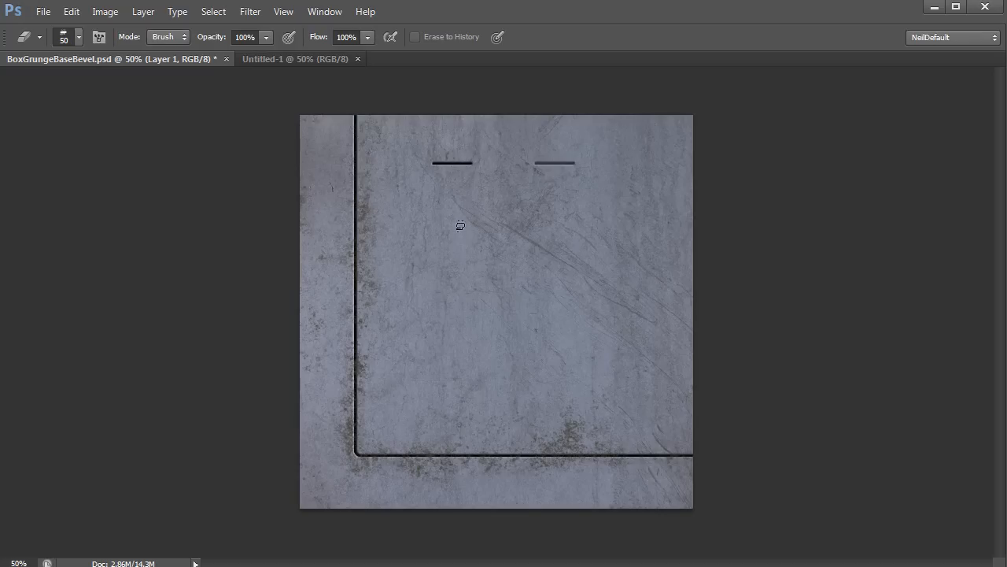
pyautogui.moveTo(308, 258)
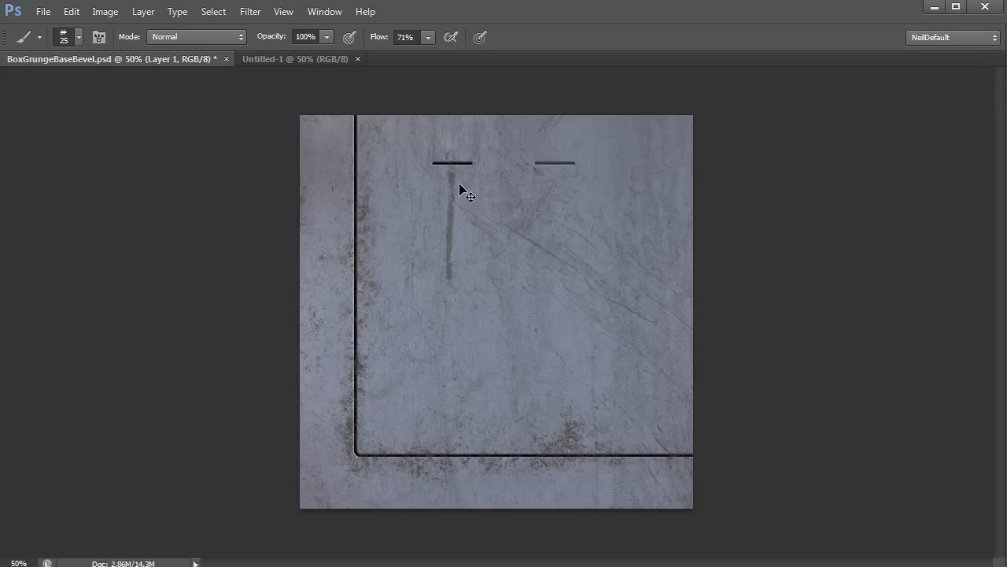
# Paint a vertical drip downward from the short cut line with a size-25 brush
pyautogui.moveTo(453, 169); pyautogui.dragTo(452, 292)
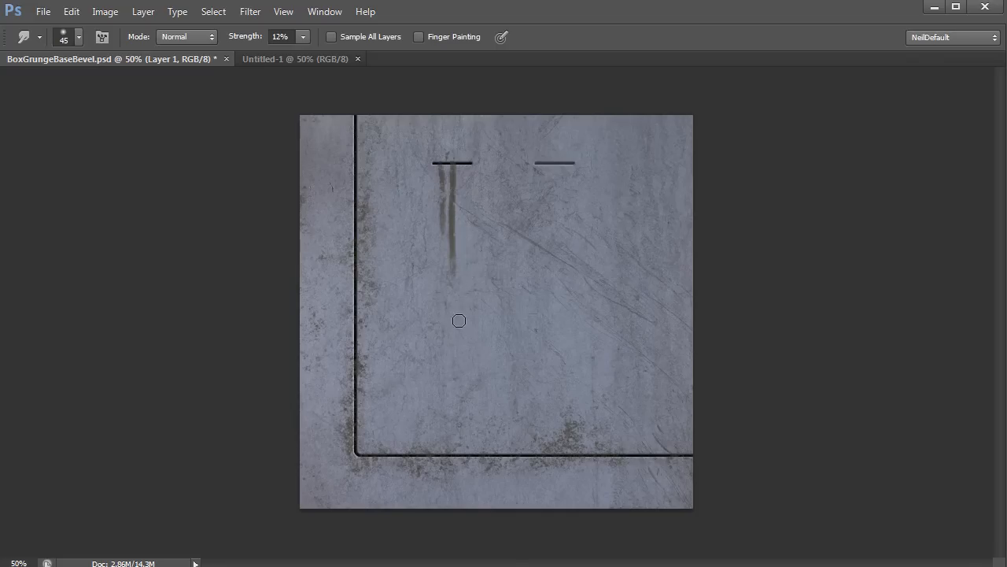
pyautogui.moveTo(457, 280)
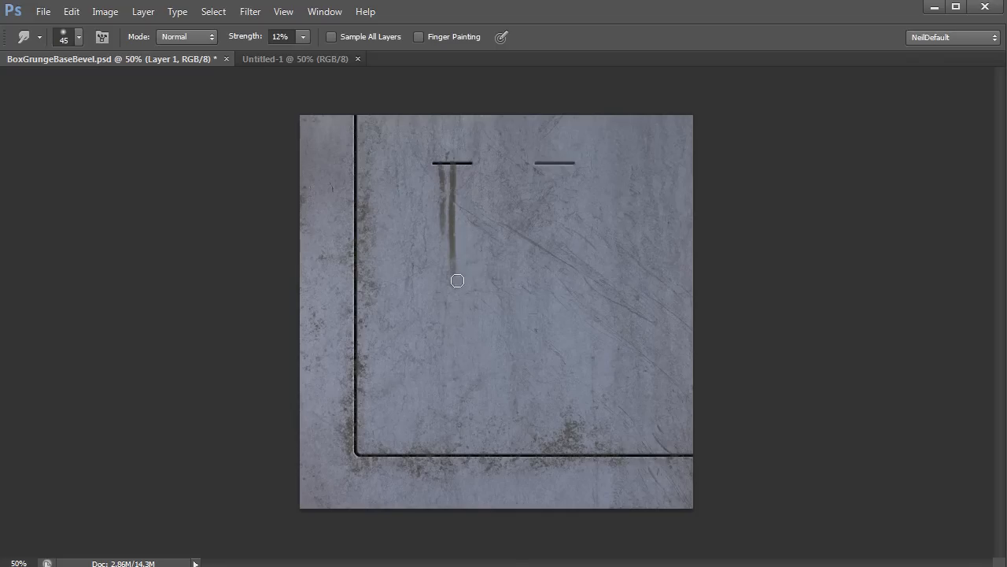
pyautogui.moveTo(457, 302)
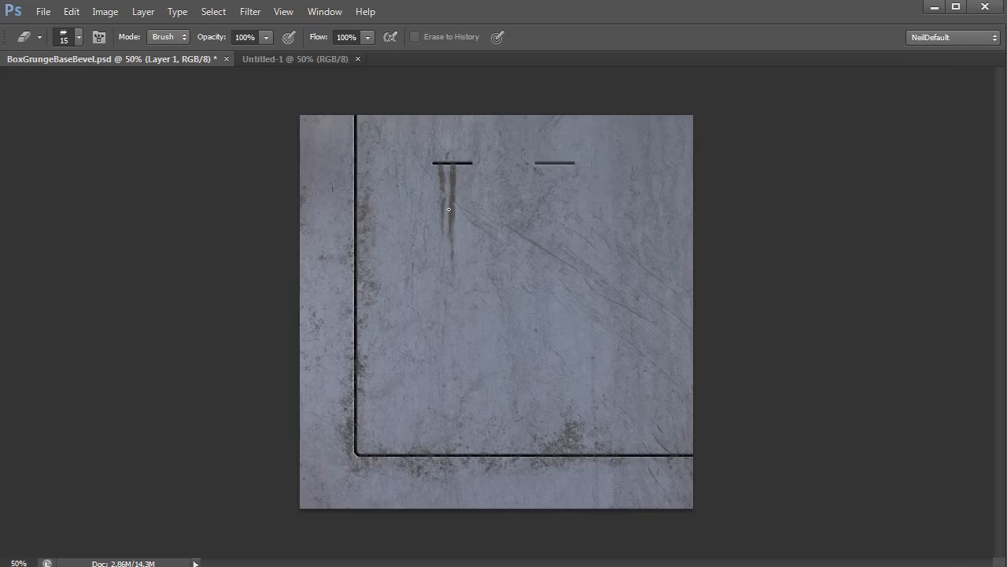
pyautogui.moveTo(441, 213)
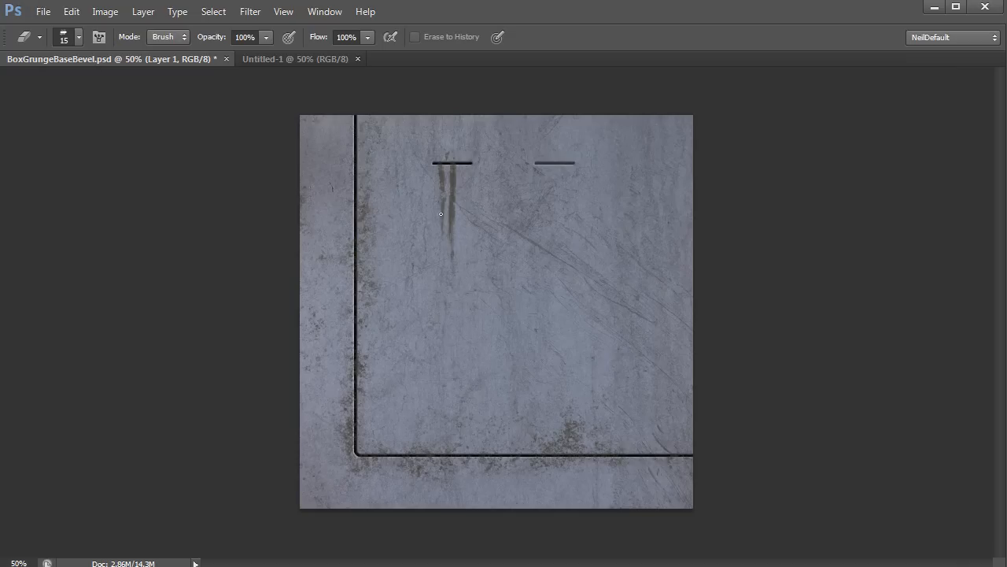
pyautogui.moveTo(438, 173)
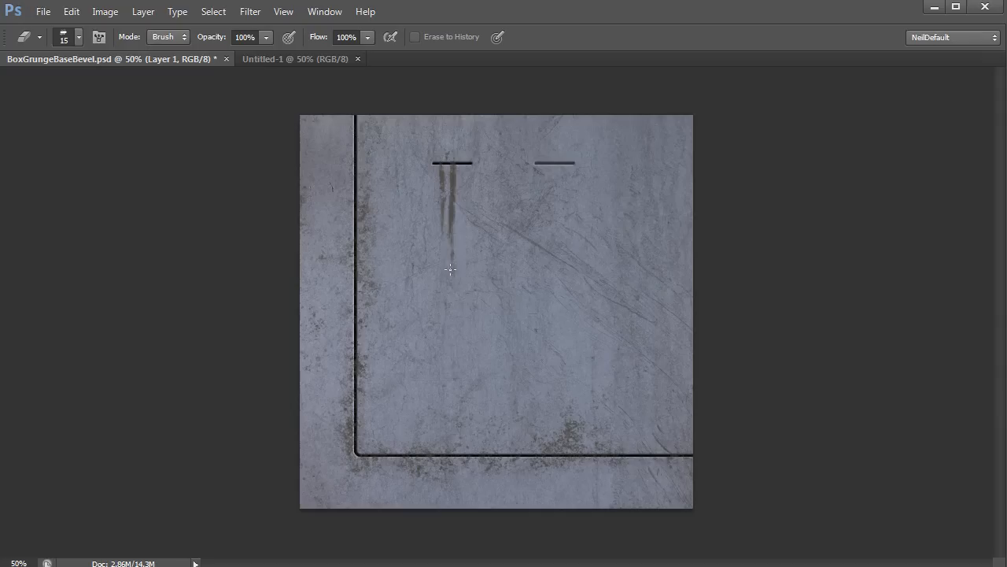
pyautogui.moveTo(465, 280)
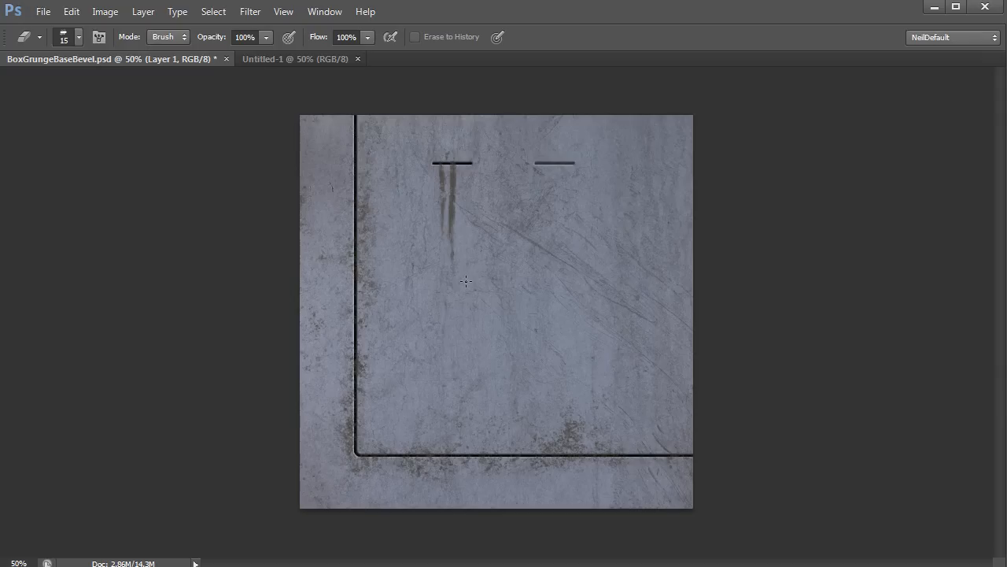
pyautogui.moveTo(348, 452)
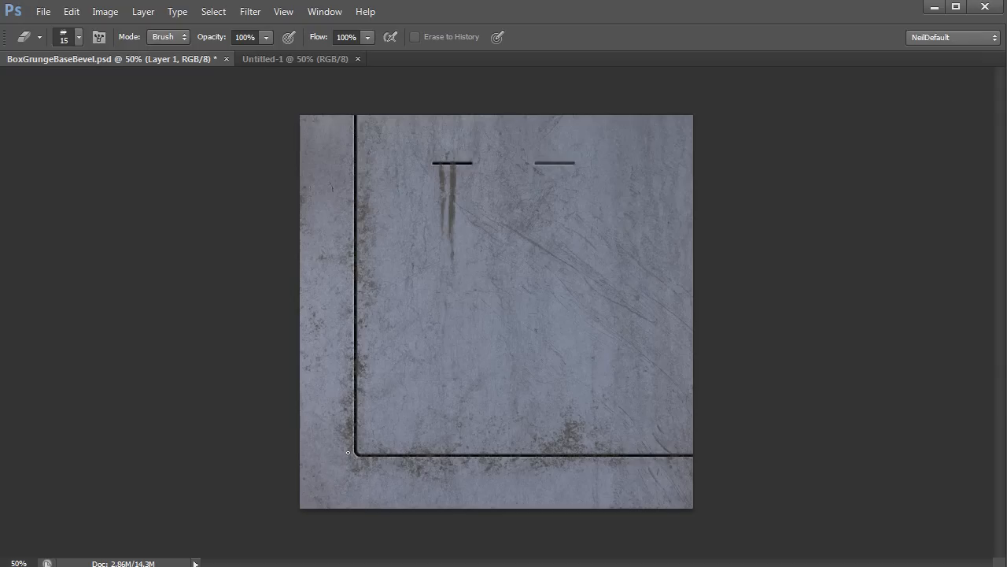
pyautogui.moveTo(351, 441)
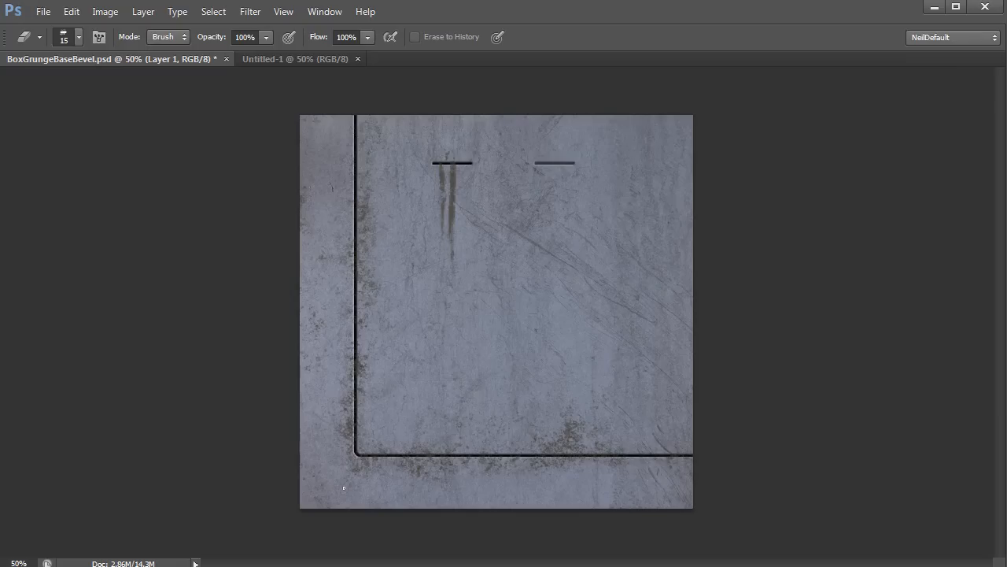
pyautogui.moveTo(332, 544)
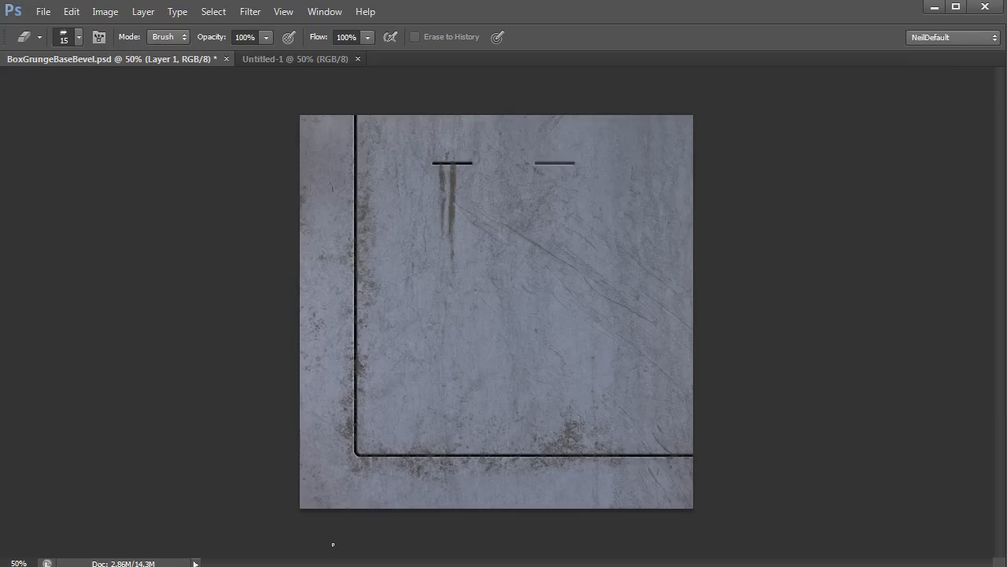
pyautogui.moveTo(399, 268)
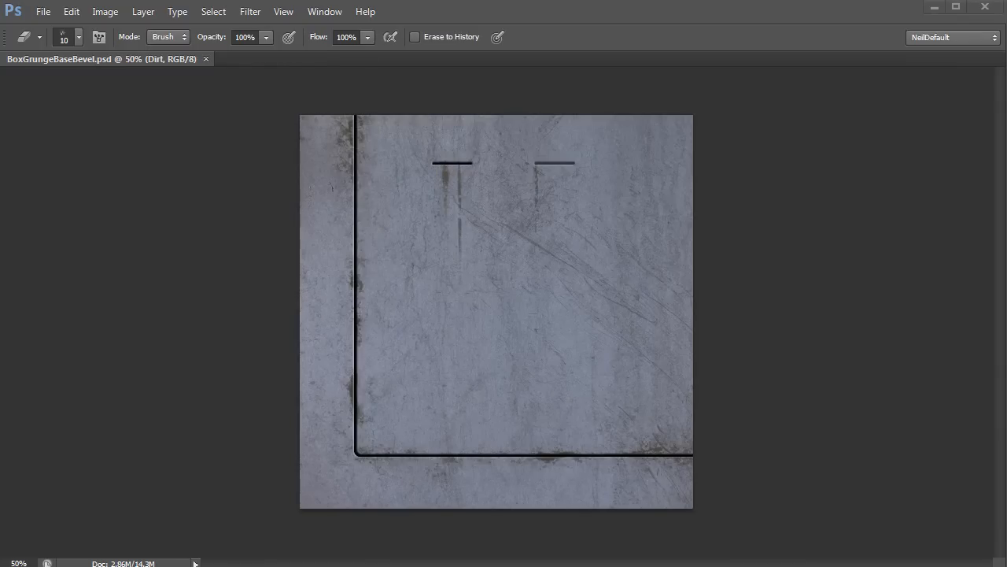
pyautogui.moveTo(679, 418)
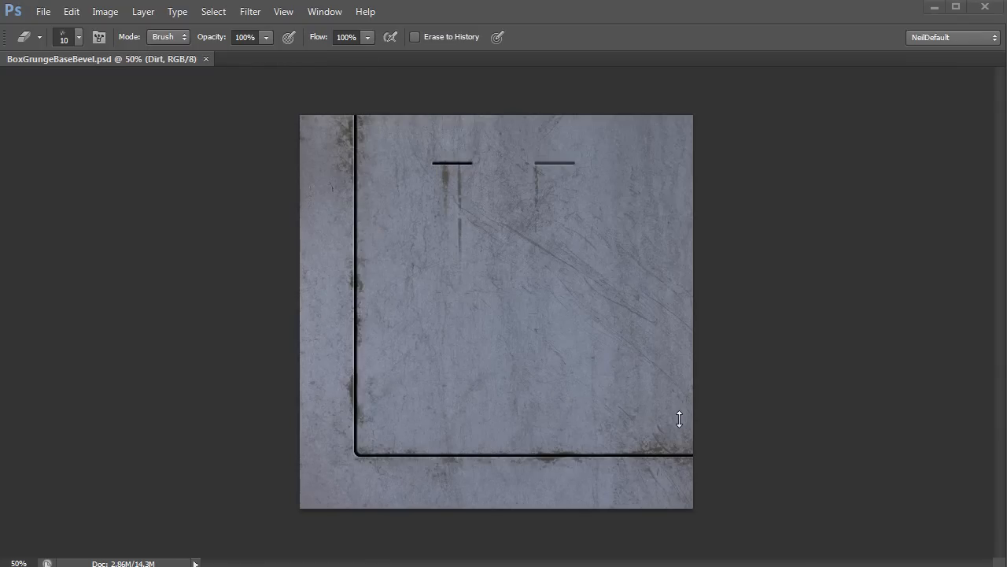
pyautogui.moveTo(674, 430)
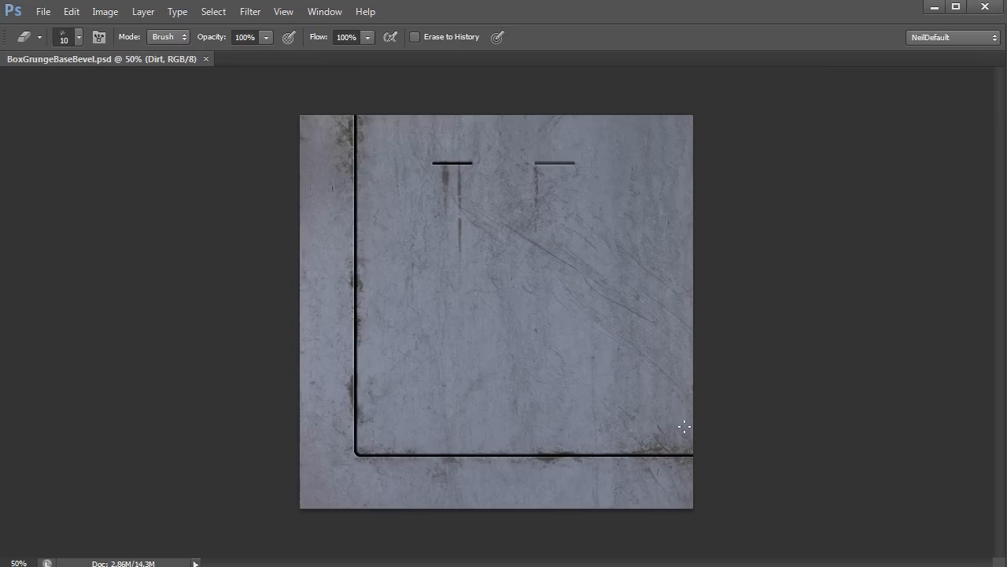
pyautogui.moveTo(684, 483)
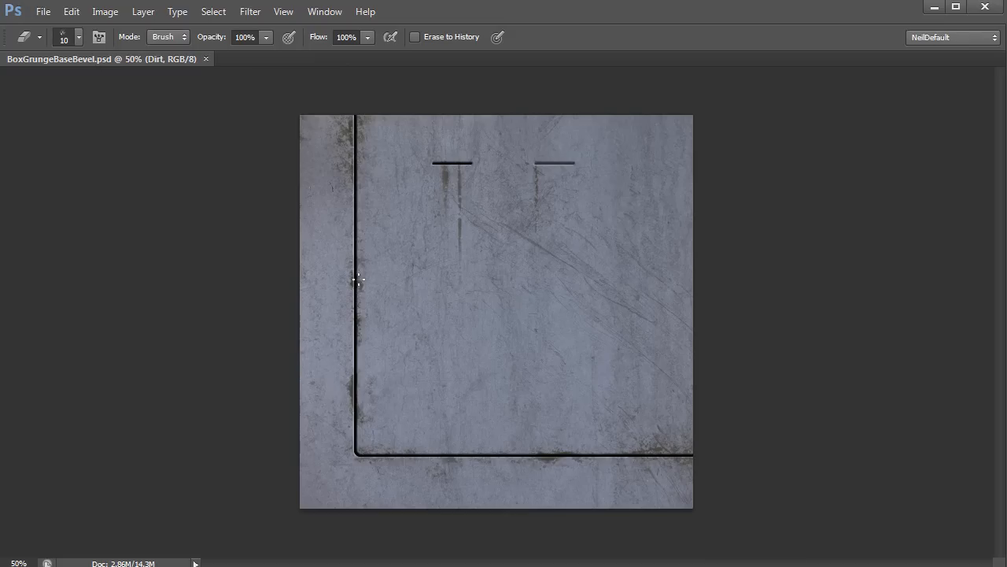
pyautogui.moveTo(580, 458)
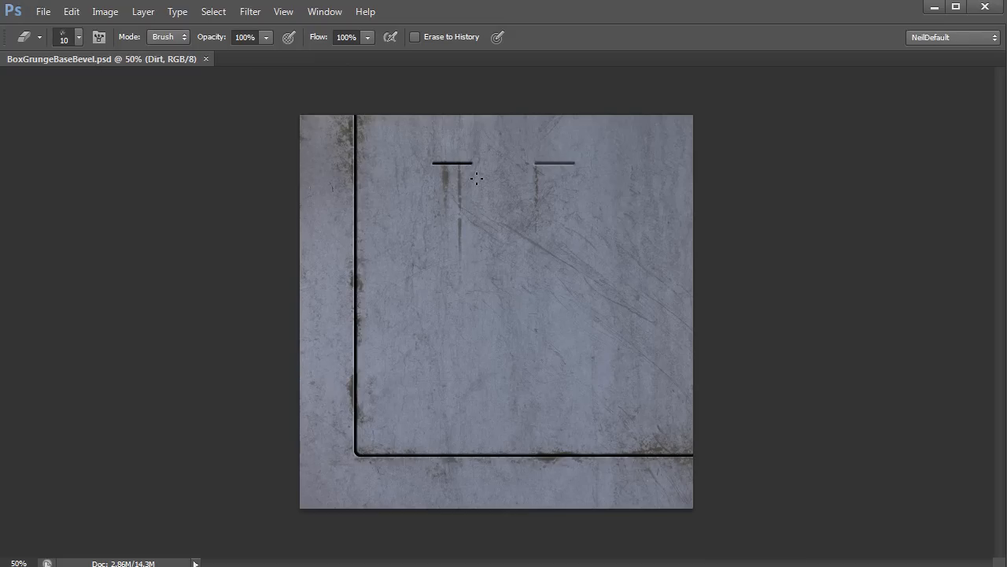
pyautogui.moveTo(452, 207)
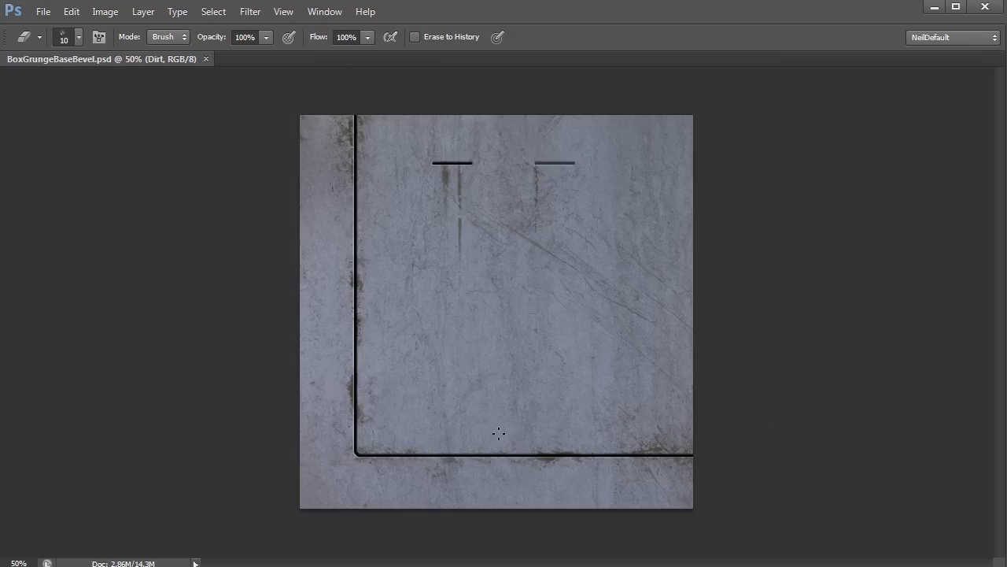
pyautogui.moveTo(377, 380)
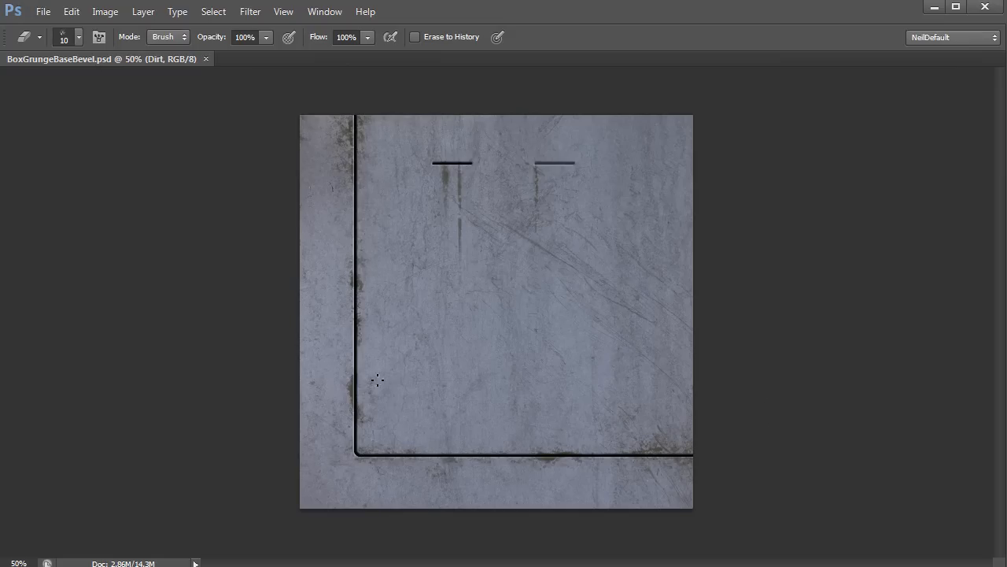
pyautogui.moveTo(537, 461)
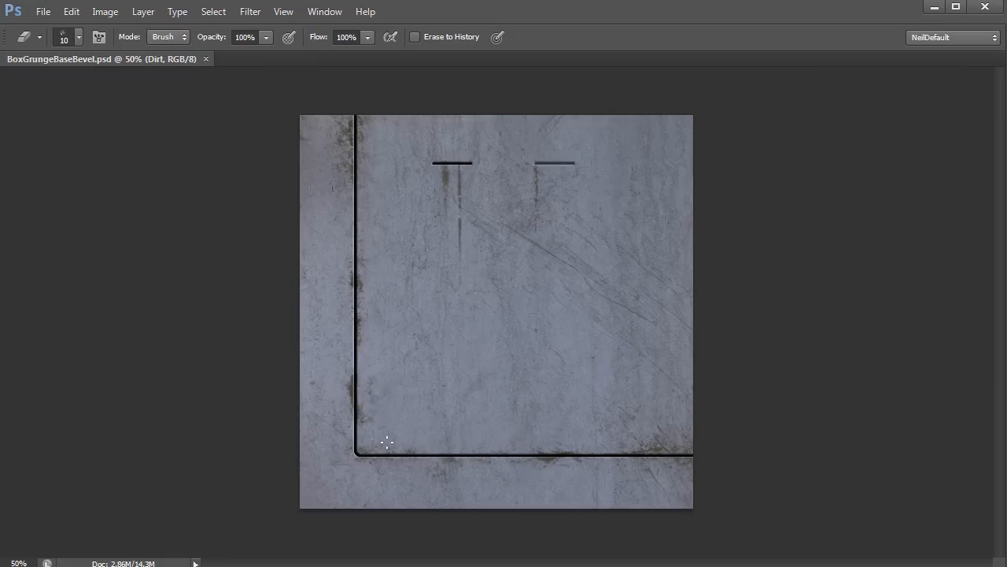
pyautogui.moveTo(747, 448)
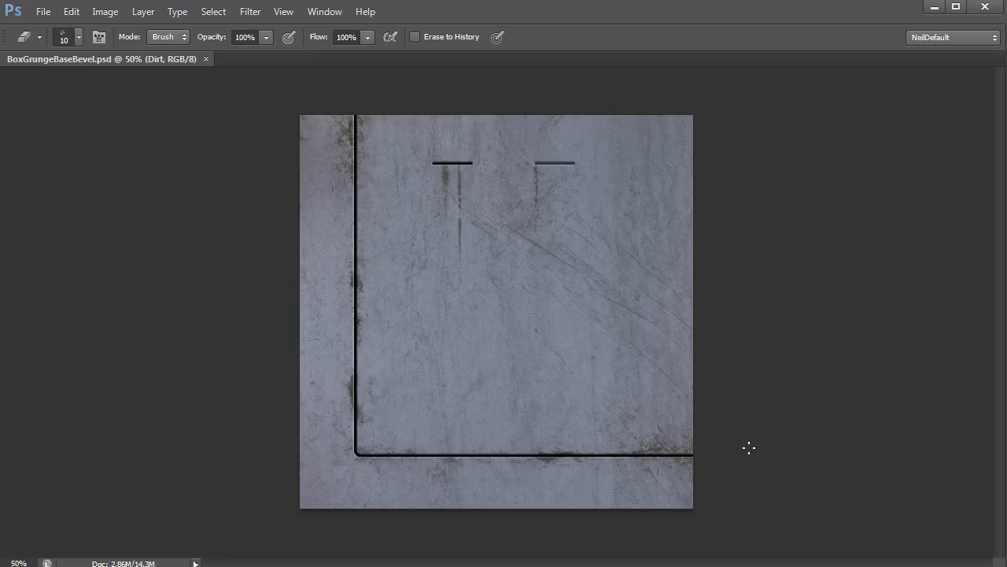